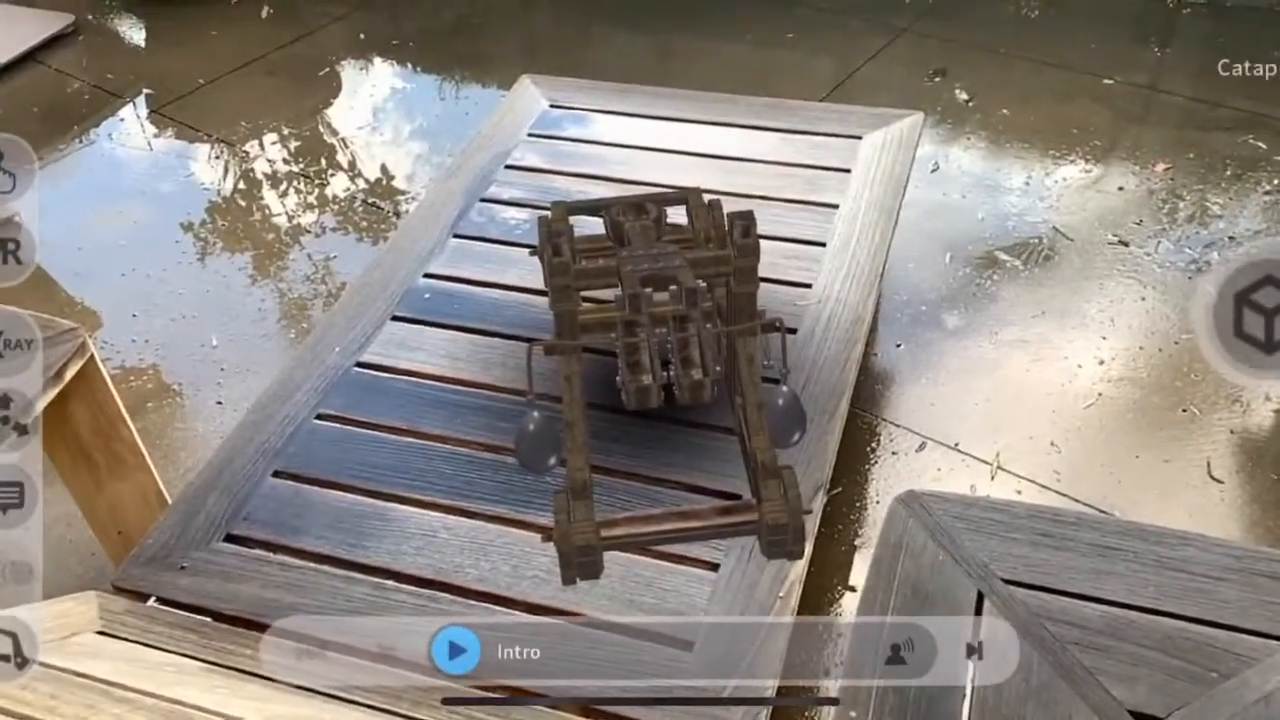
Start the narrated Intro for the catapult model on the outdoor table
{"action": "left_click", "coordinate": [461, 652]}
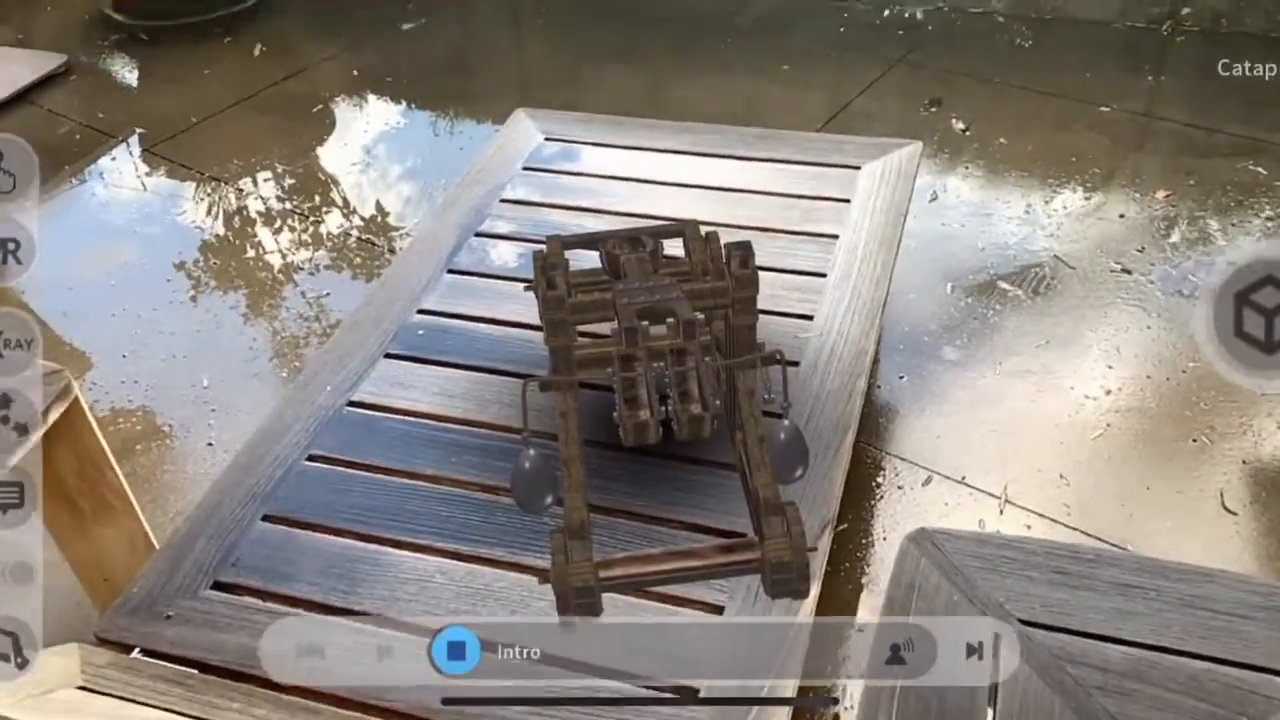